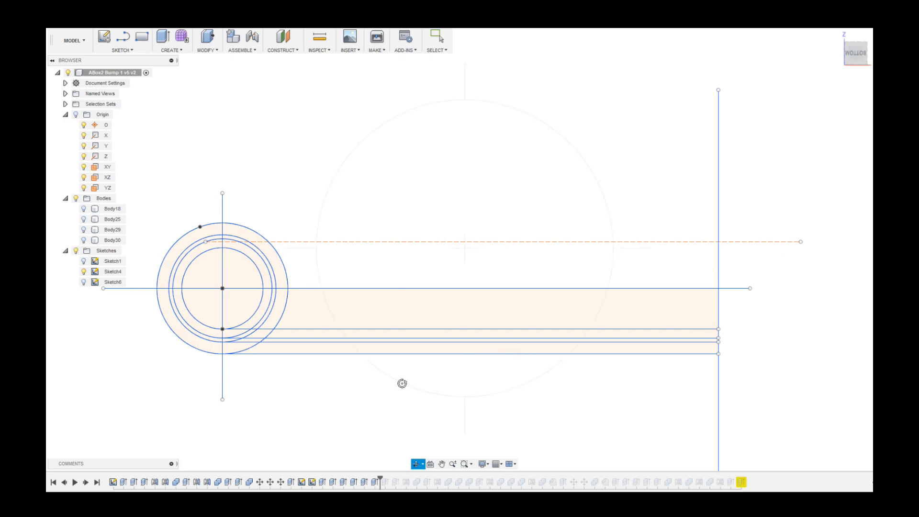
mouse_move(306, 347)
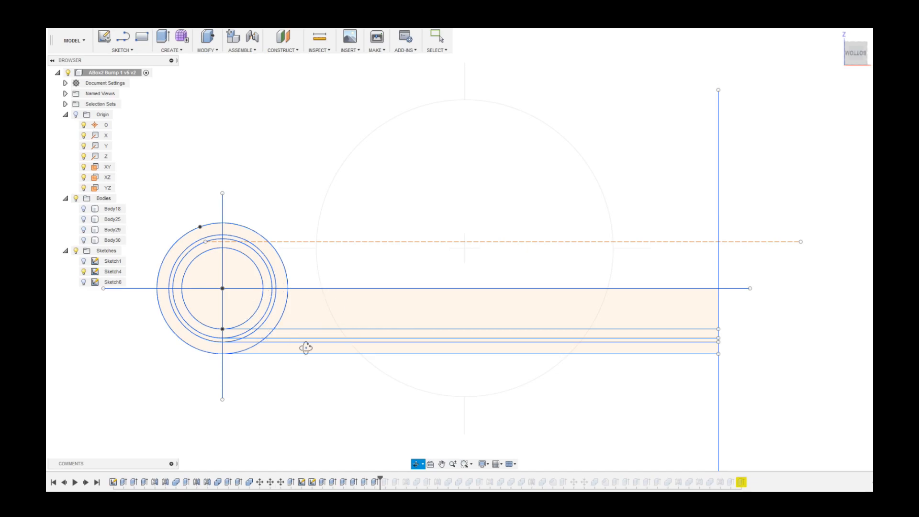
mouse_move(235, 342)
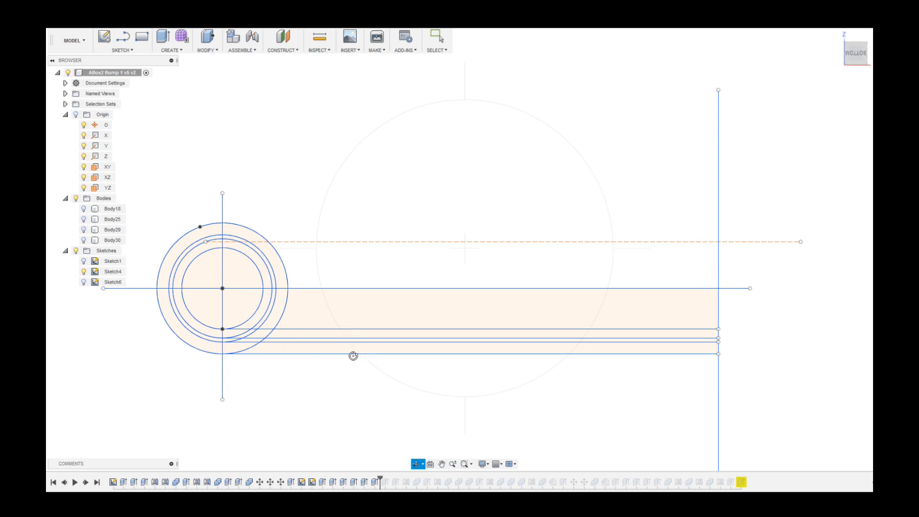
mouse_move(263, 325)
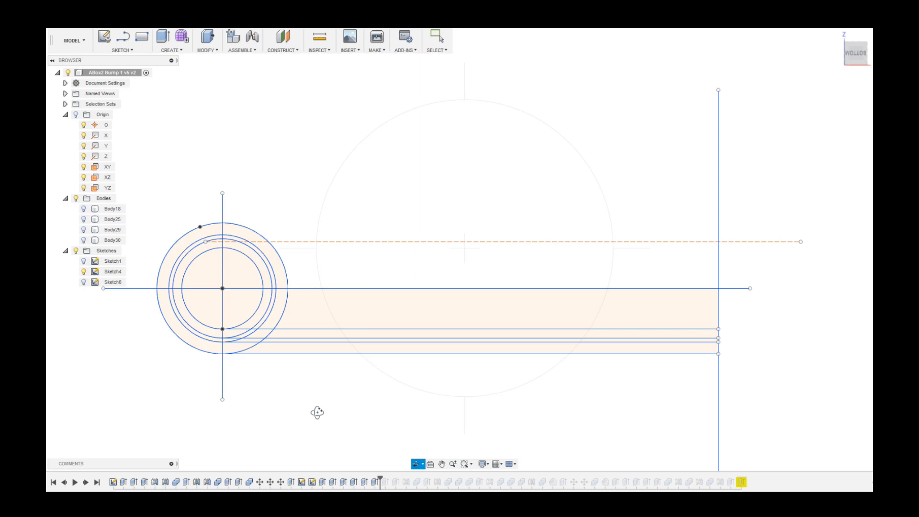
mouse_move(352, 392)
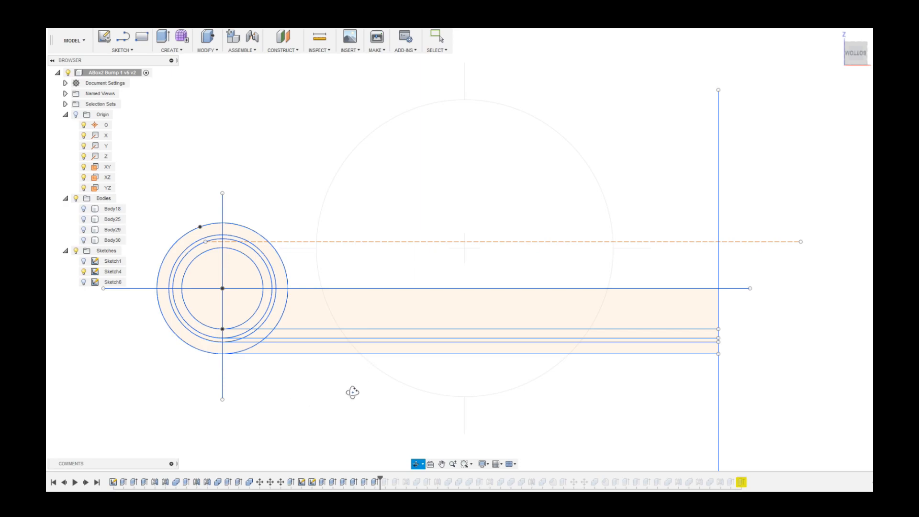
mouse_move(346, 387)
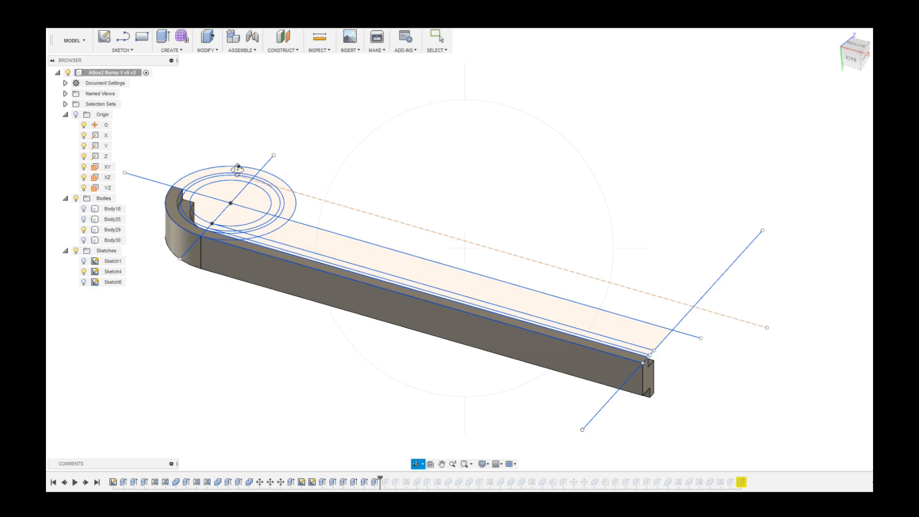
mouse_move(215, 198)
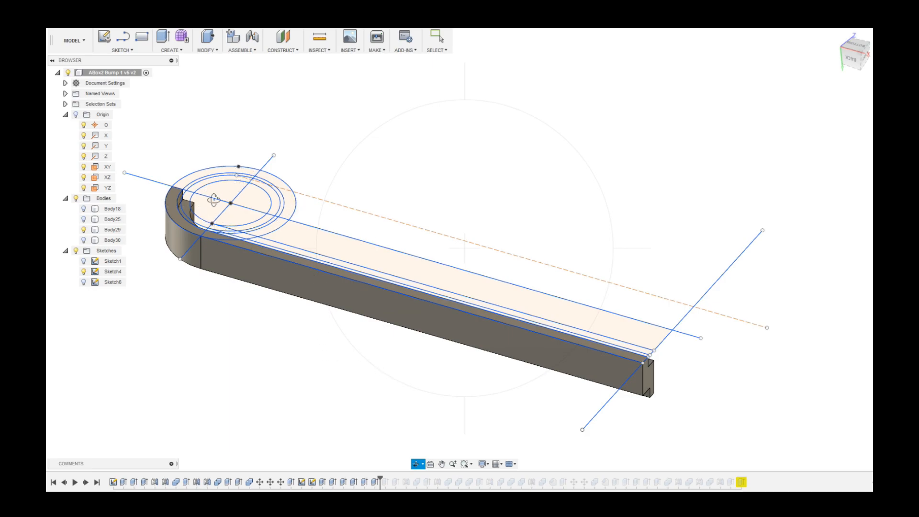
mouse_move(638, 276)
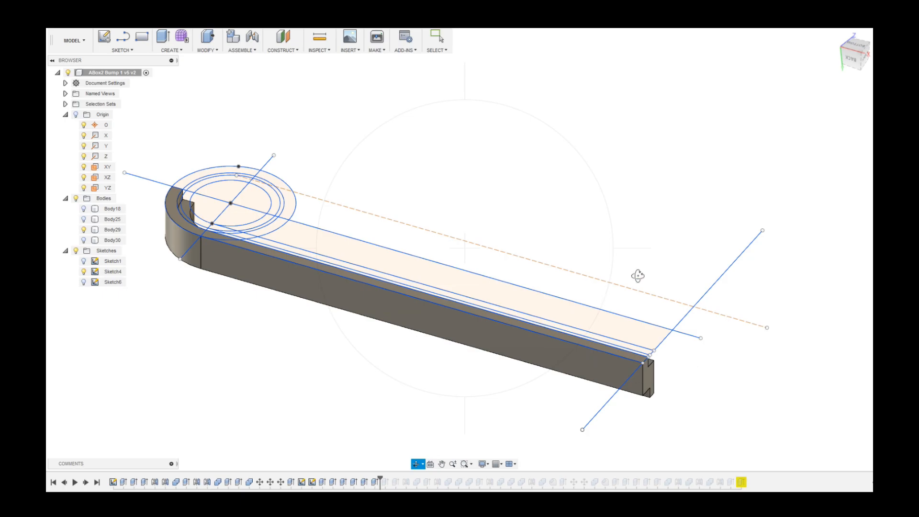
mouse_move(389, 305)
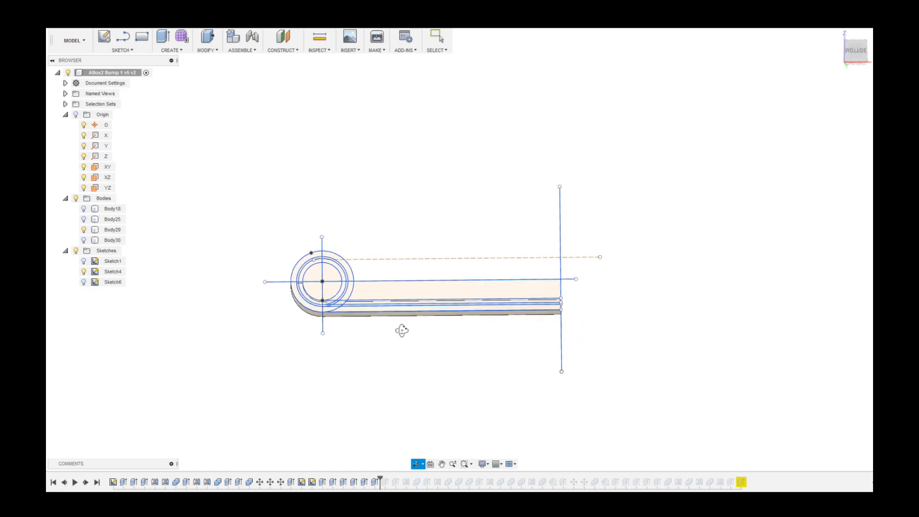
- Zoom the view to inspect the extruded rounded-arm body beneath the sketch
scroll(up, 3)
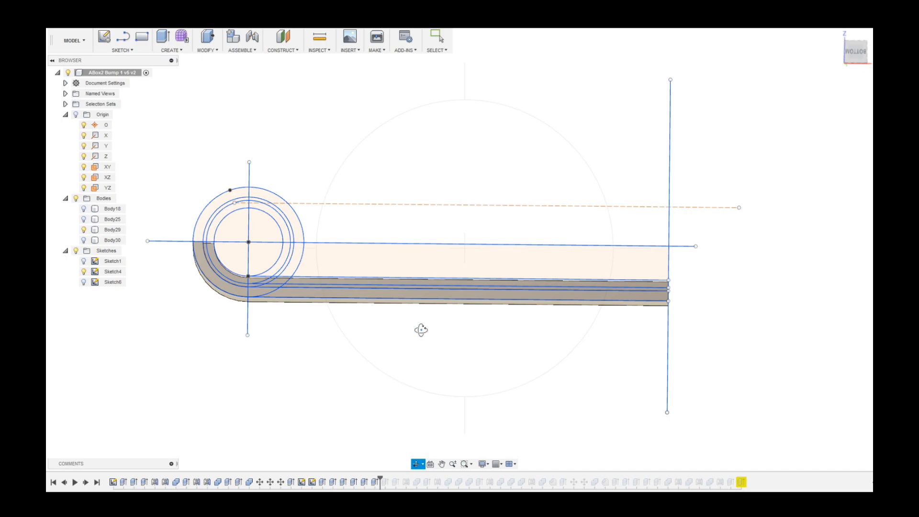
mouse_move(418, 335)
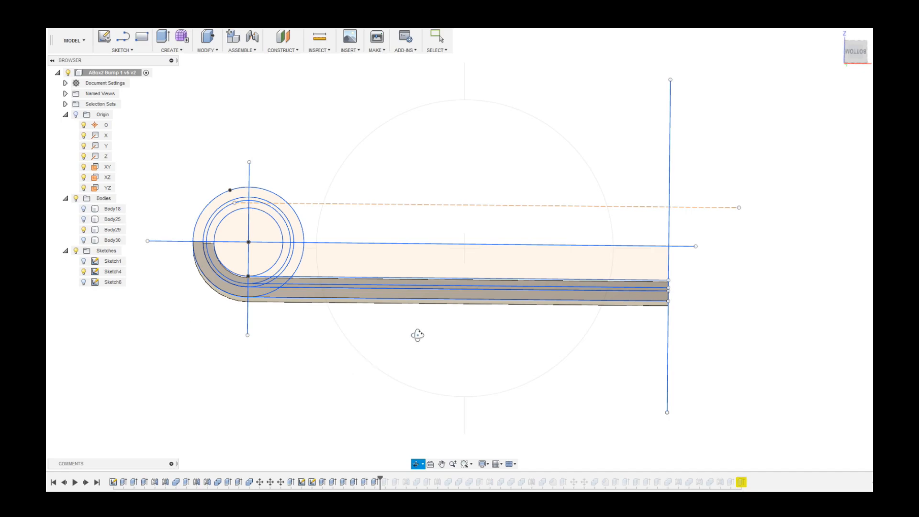
mouse_move(408, 350)
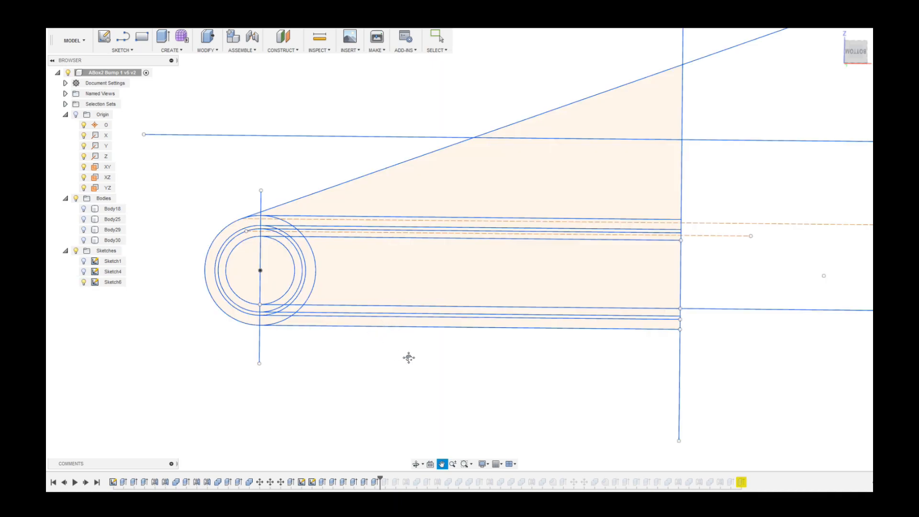
mouse_move(466, 334)
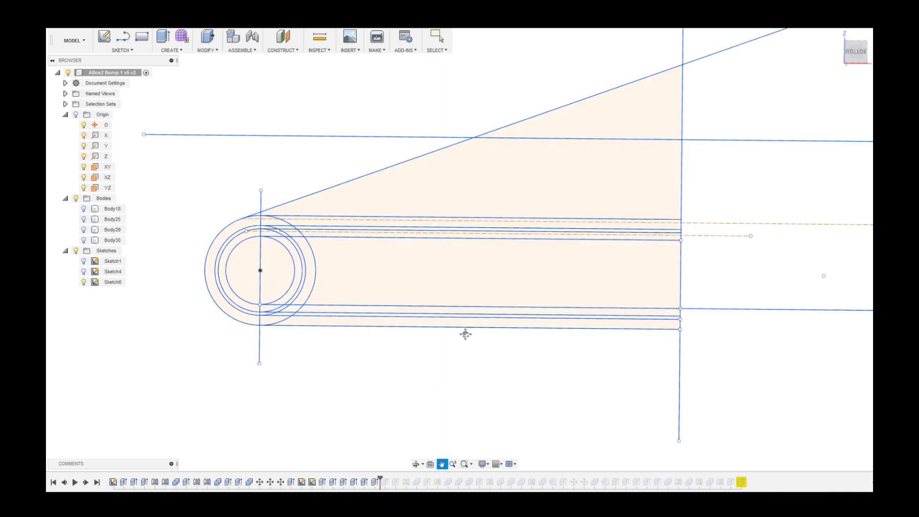
mouse_move(349, 267)
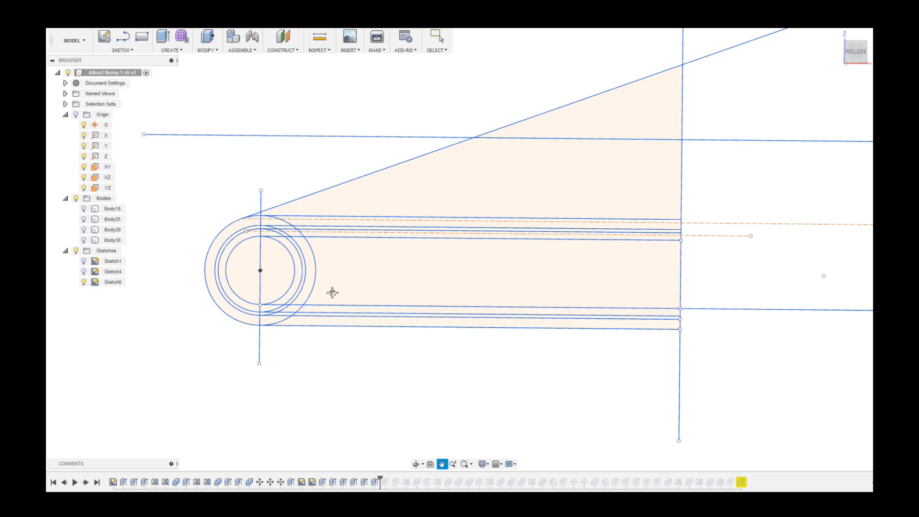
mouse_move(382, 281)
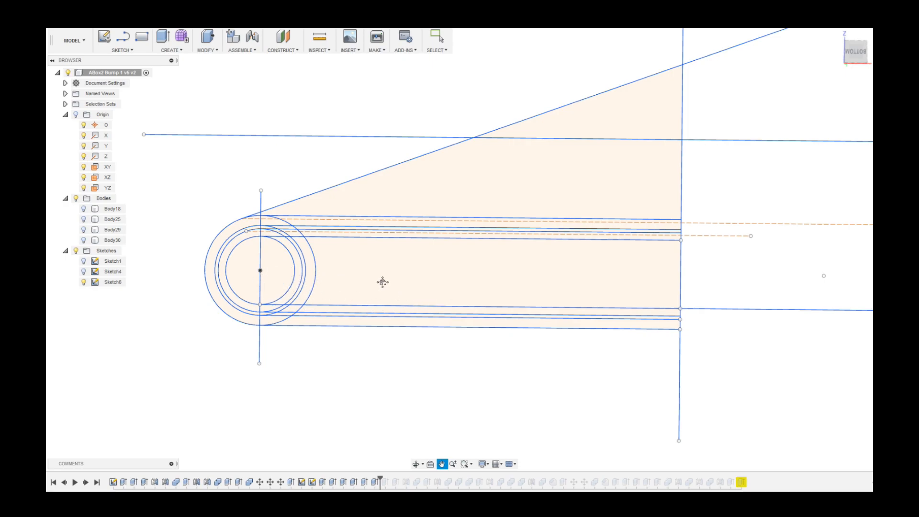
mouse_move(359, 297)
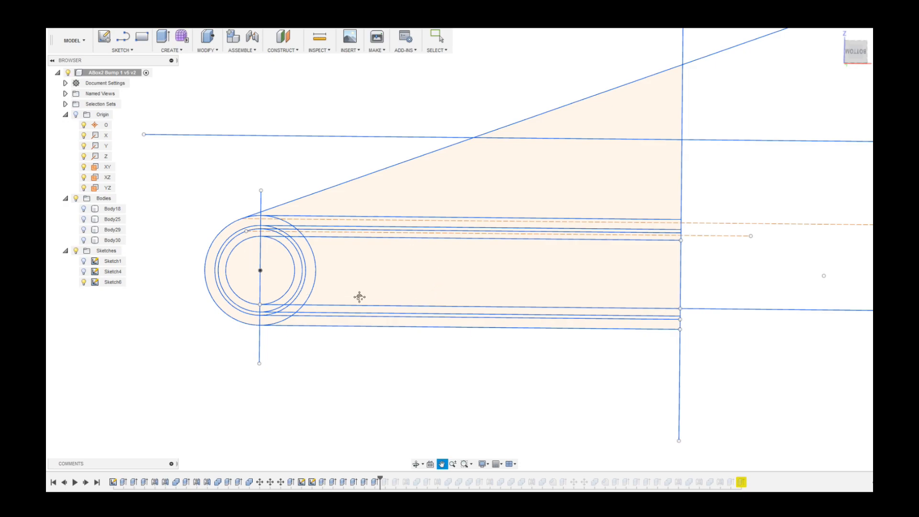
mouse_move(482, 151)
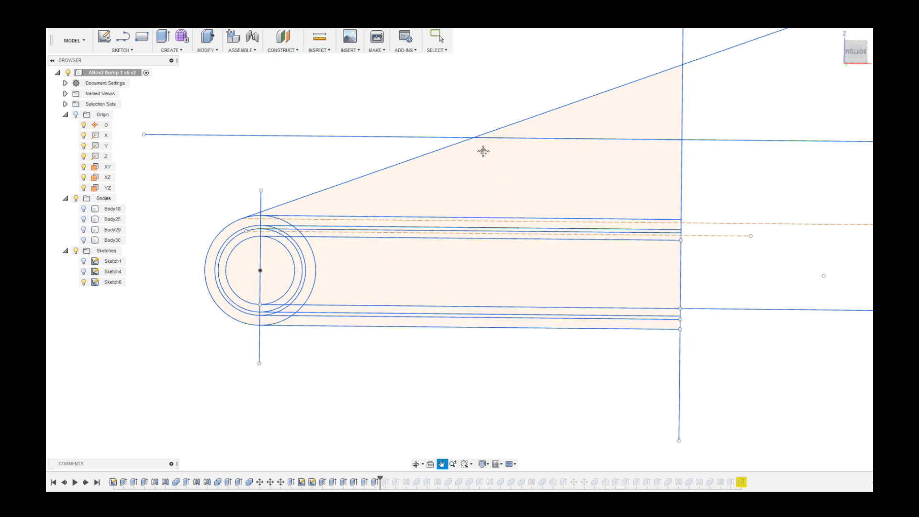
mouse_move(265, 208)
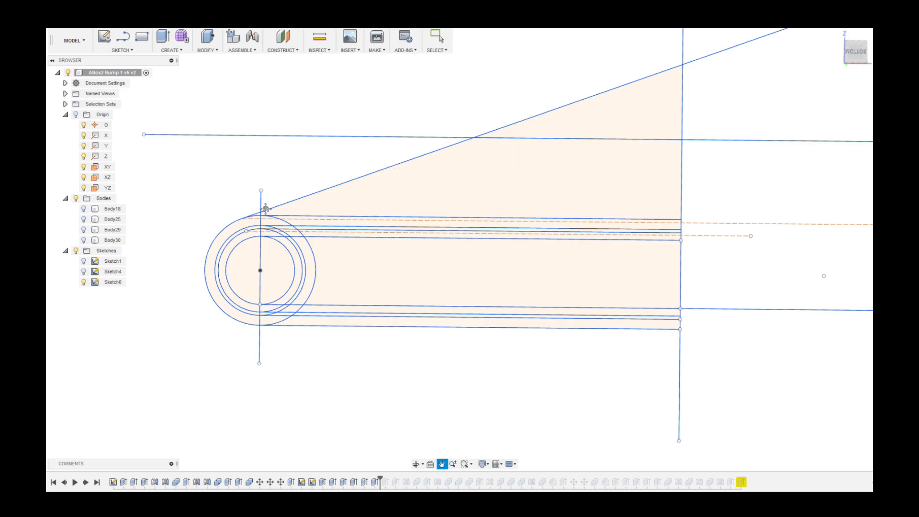
mouse_move(176, 277)
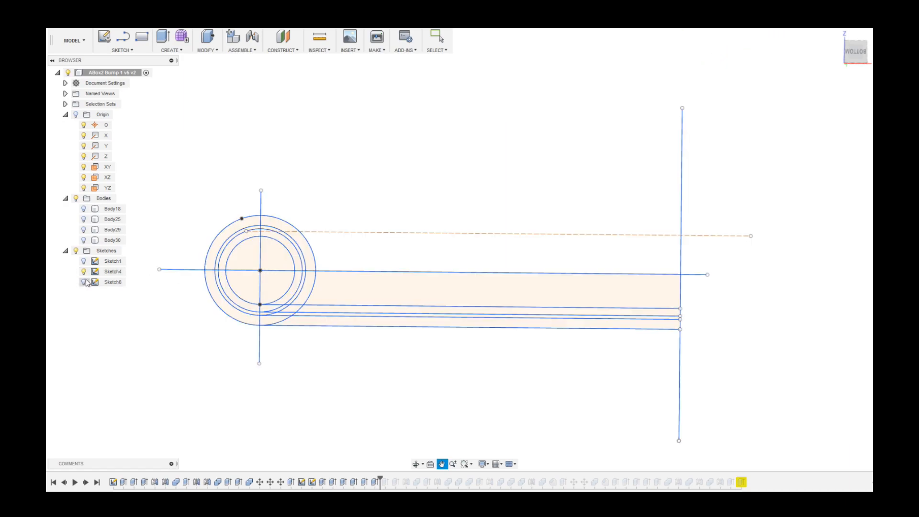
click(84, 282)
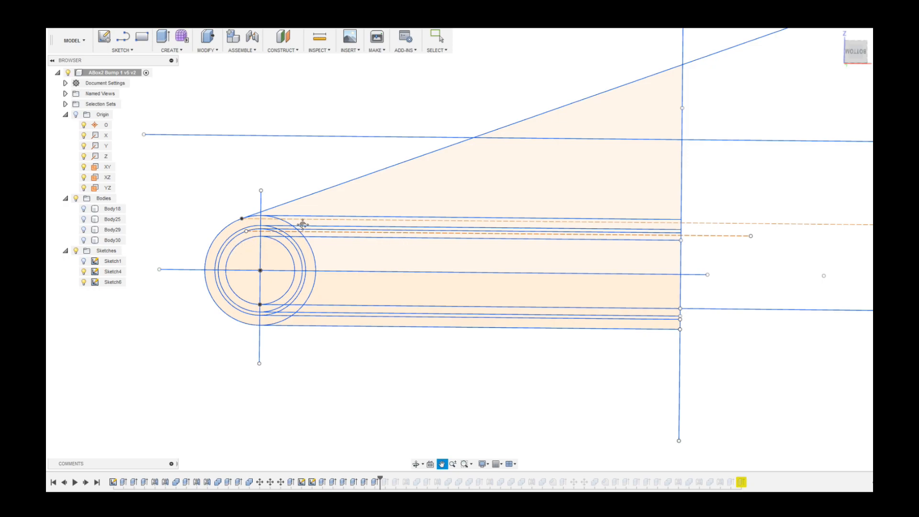
mouse_move(286, 271)
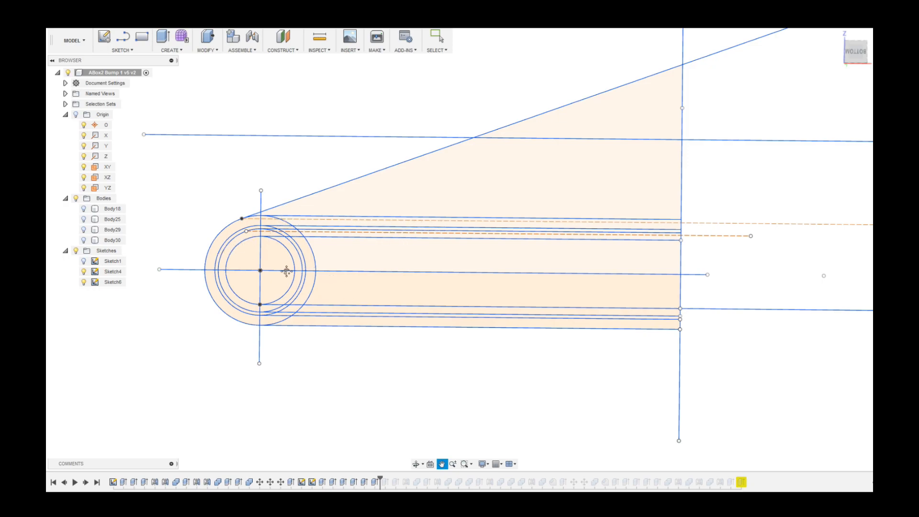
mouse_move(241, 220)
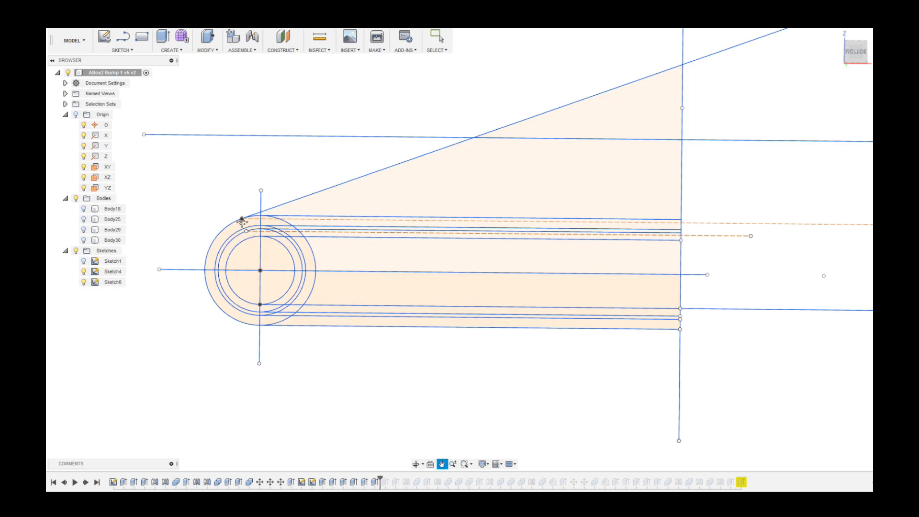
mouse_move(309, 281)
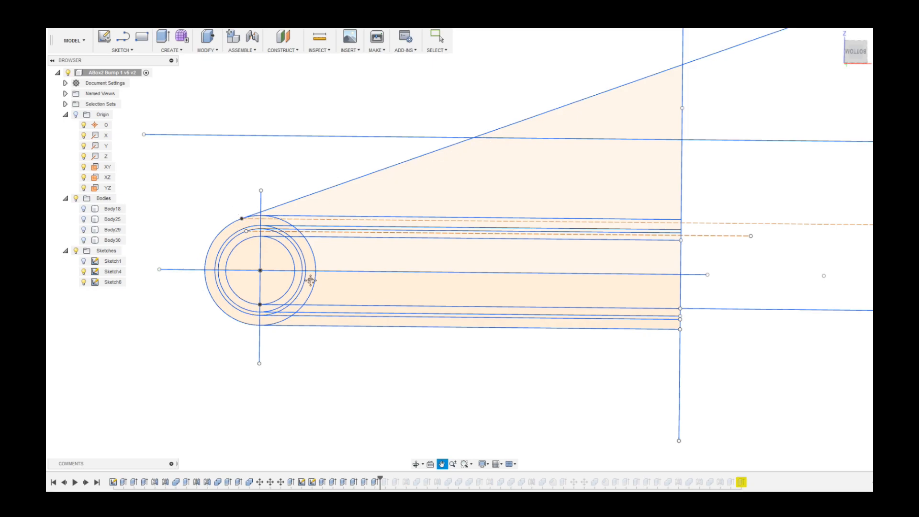
mouse_move(368, 183)
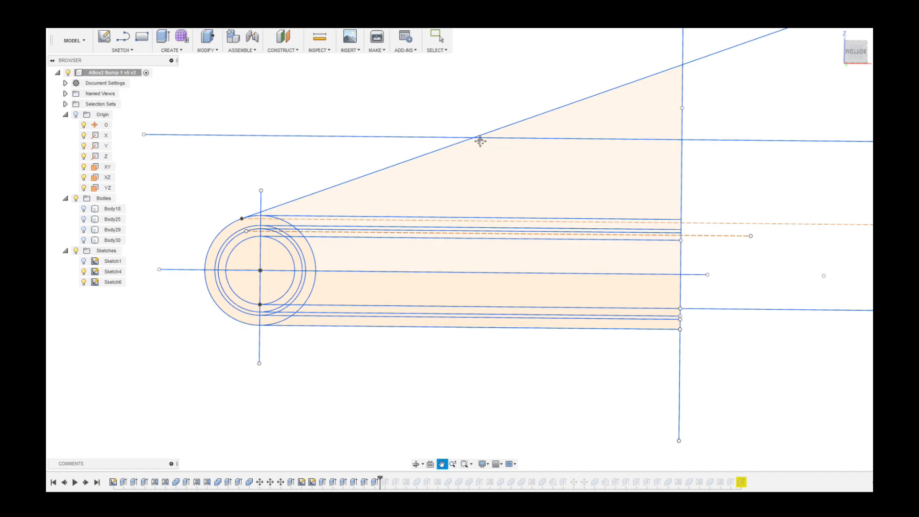
mouse_move(704, 138)
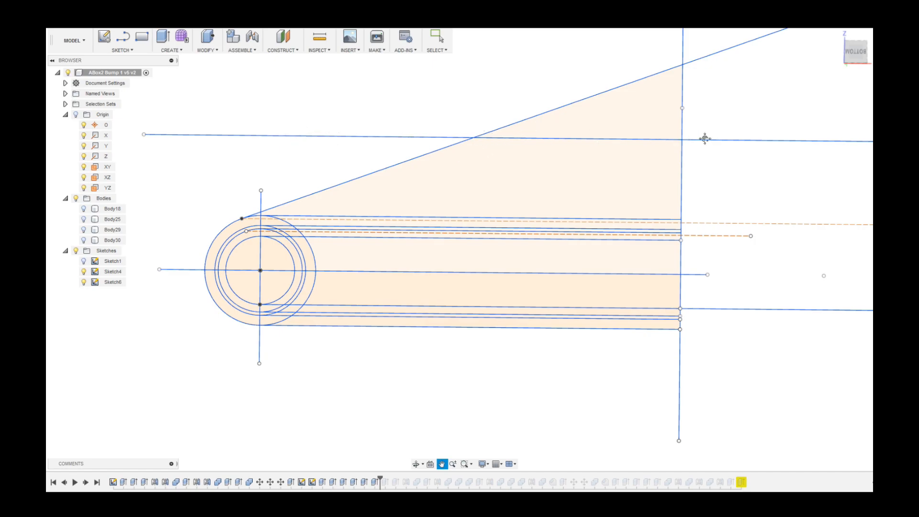
mouse_move(483, 149)
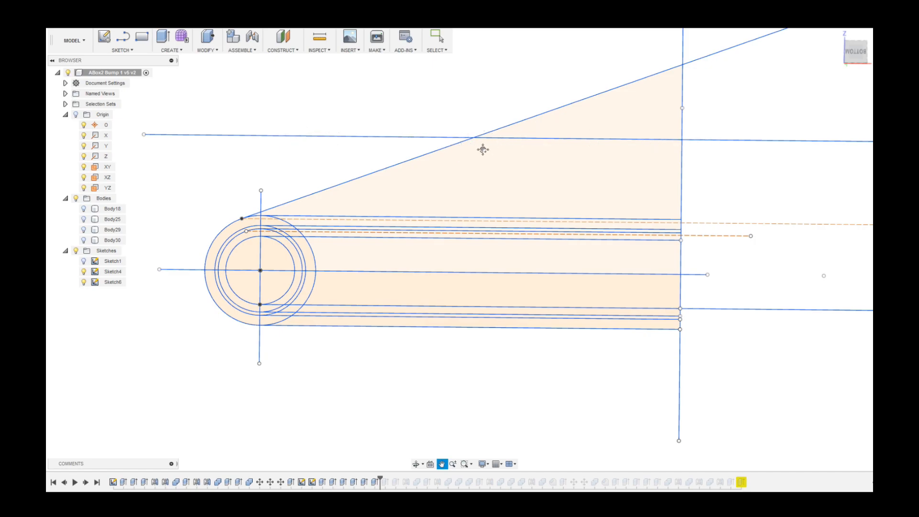
mouse_move(494, 160)
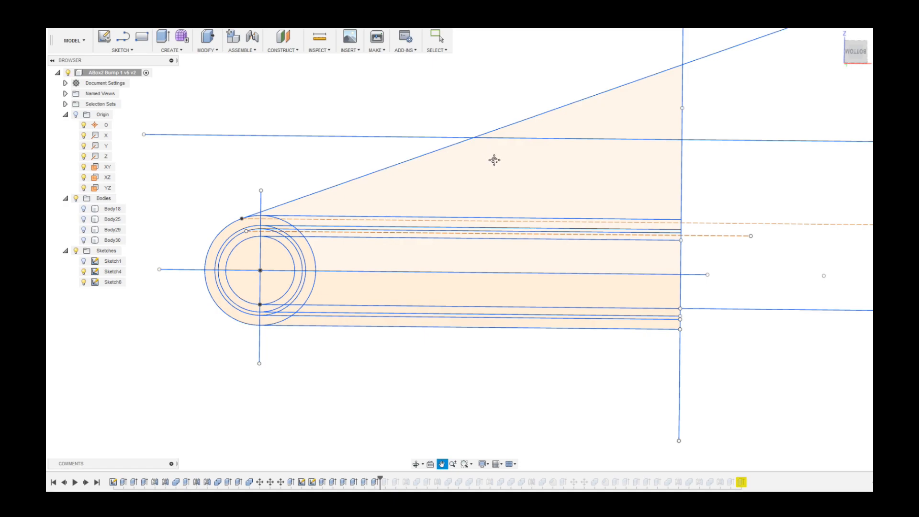
mouse_move(535, 161)
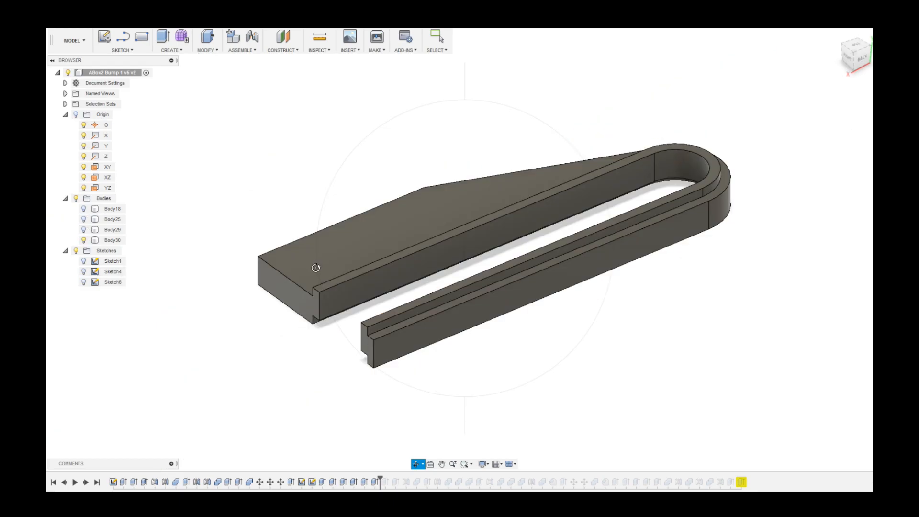
- Edit Sketch6 and change the vertical bump-height dimension to 28.5
click(113, 282)
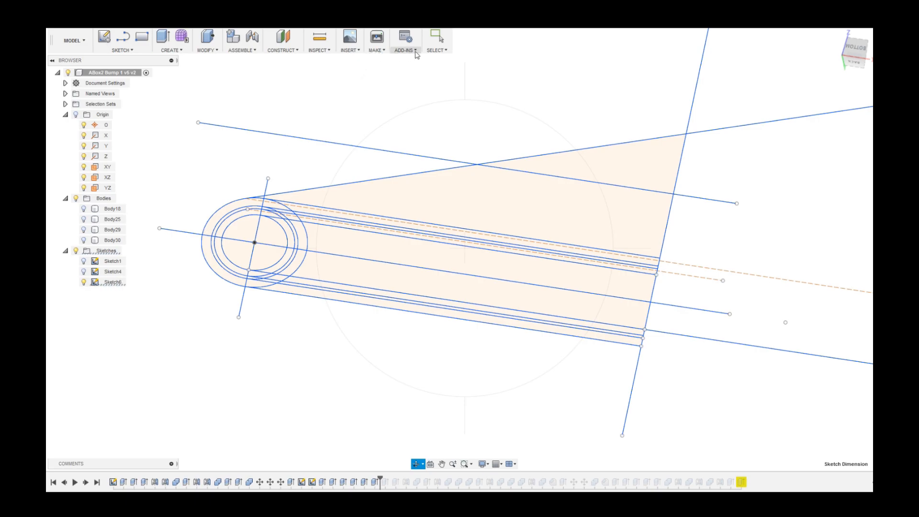
right_click(113, 282)
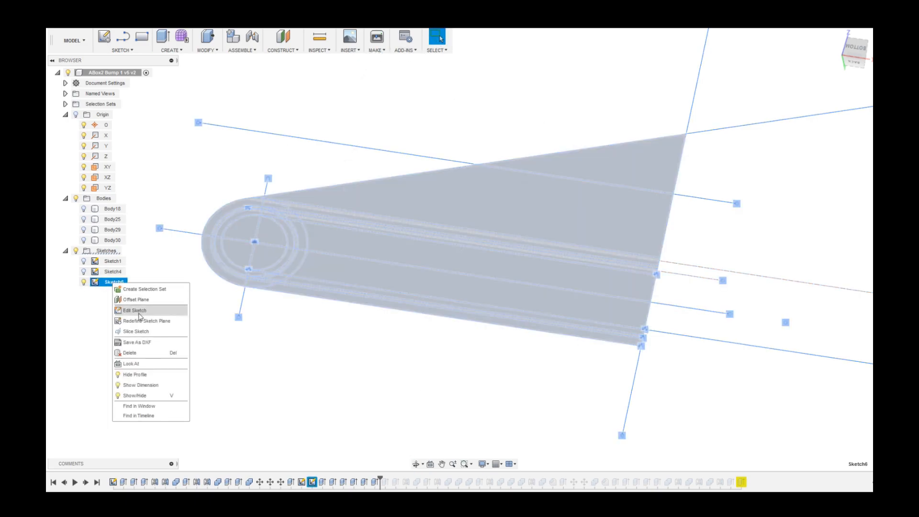
click(135, 310)
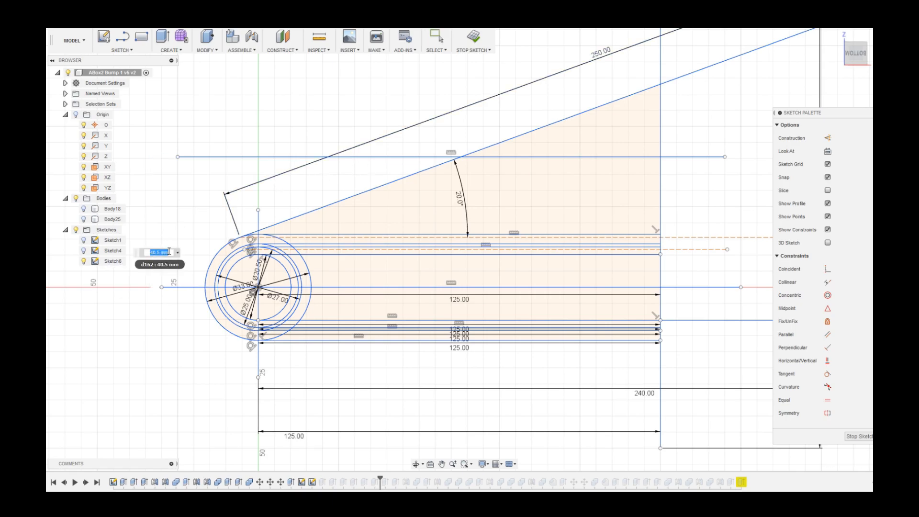
text(28.5)
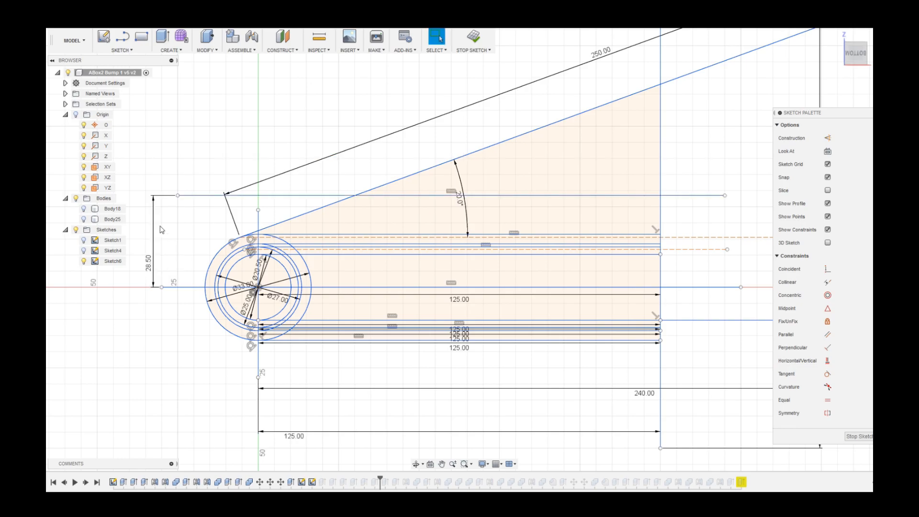
mouse_move(255, 180)
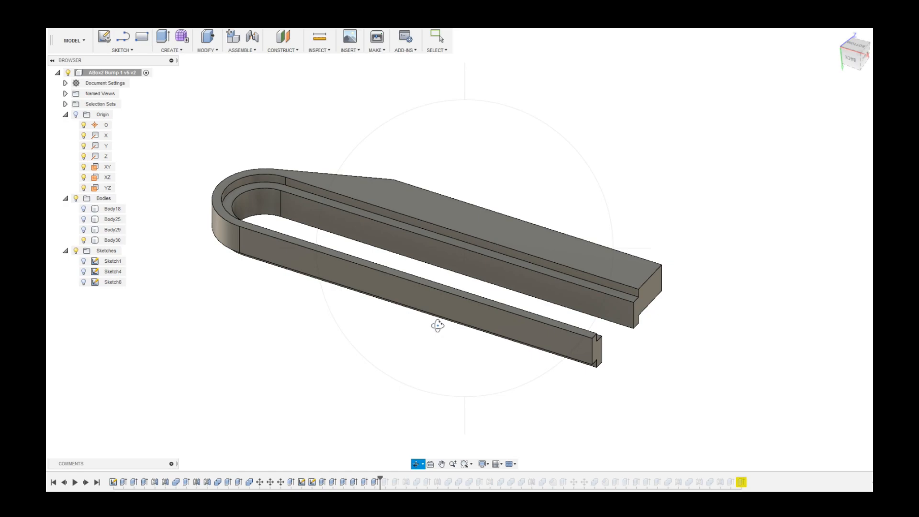
mouse_move(445, 326)
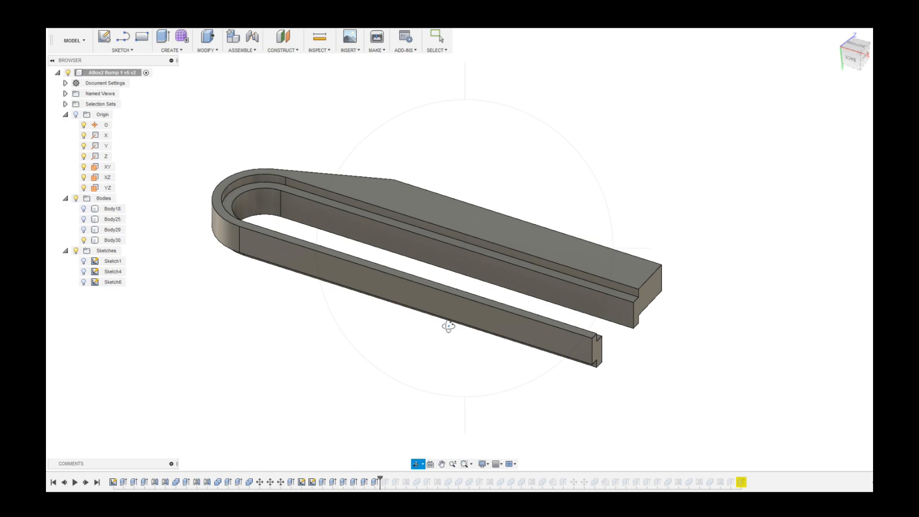
mouse_move(448, 333)
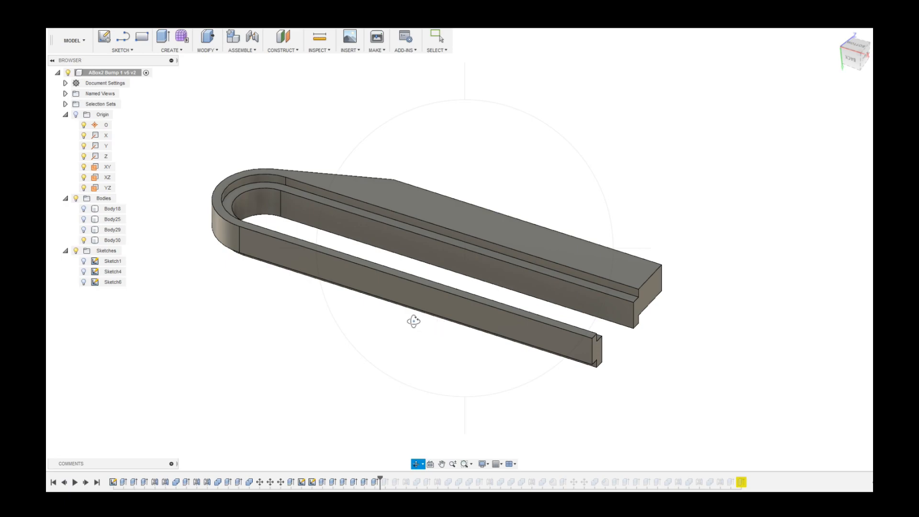
mouse_move(350, 314)
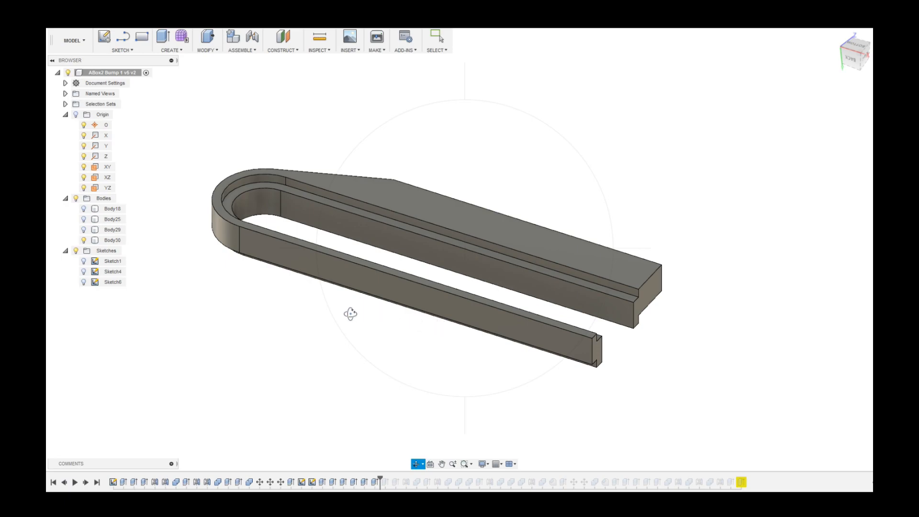
mouse_move(403, 315)
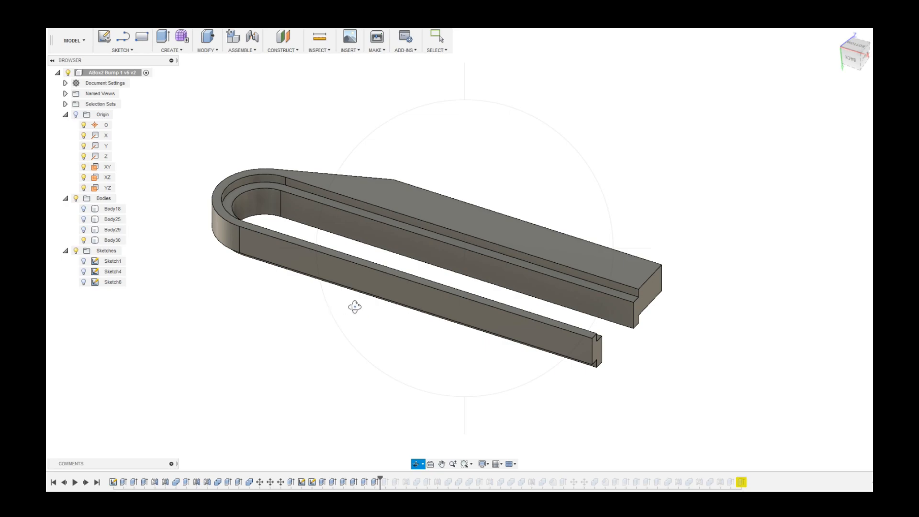
mouse_move(404, 317)
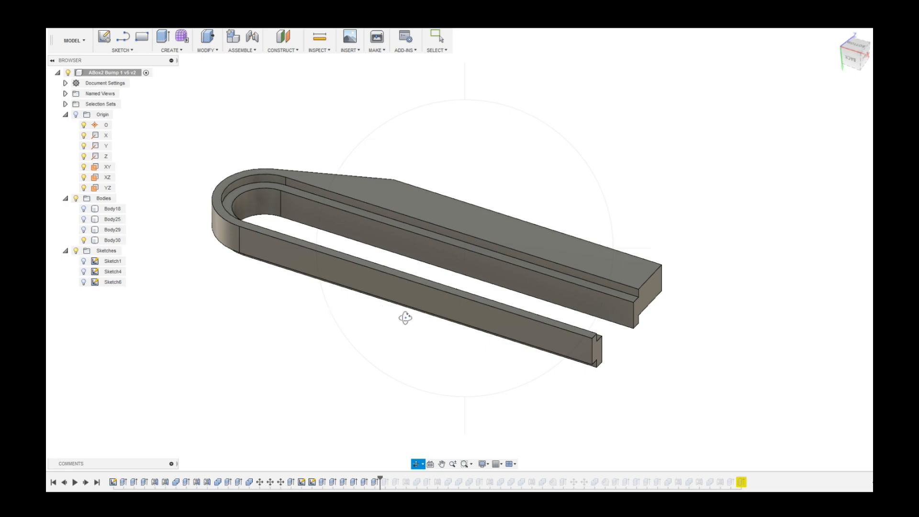
mouse_move(409, 319)
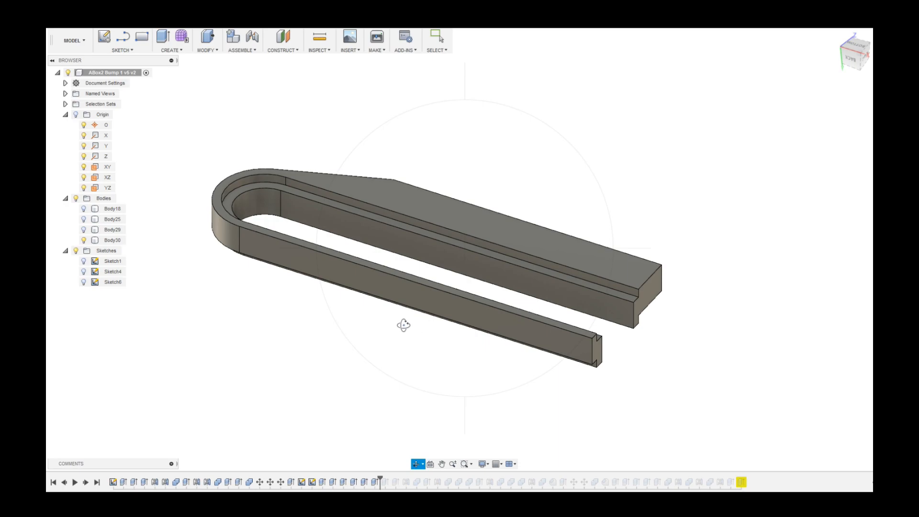
mouse_move(371, 281)
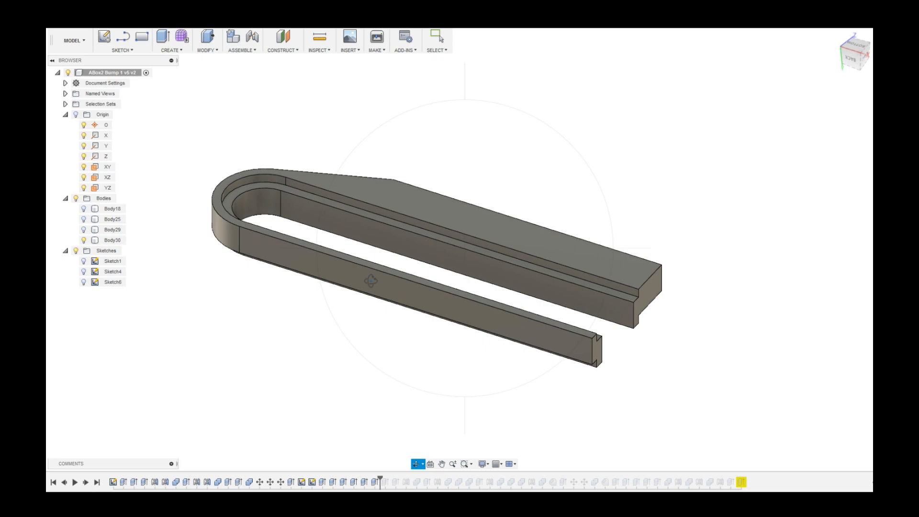
mouse_move(429, 345)
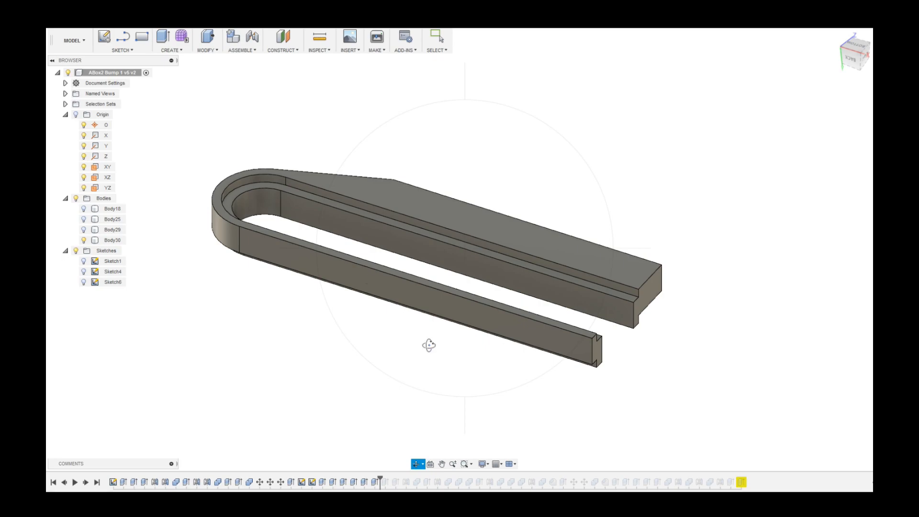
mouse_move(441, 344)
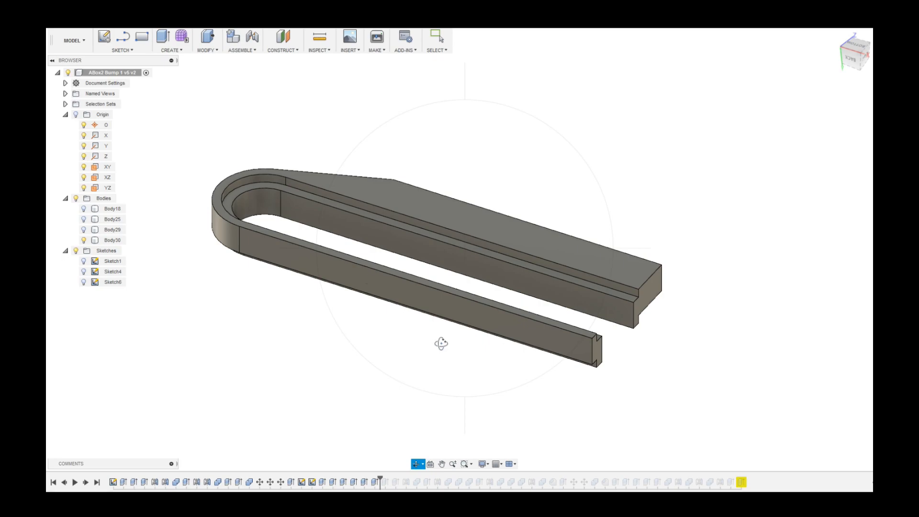